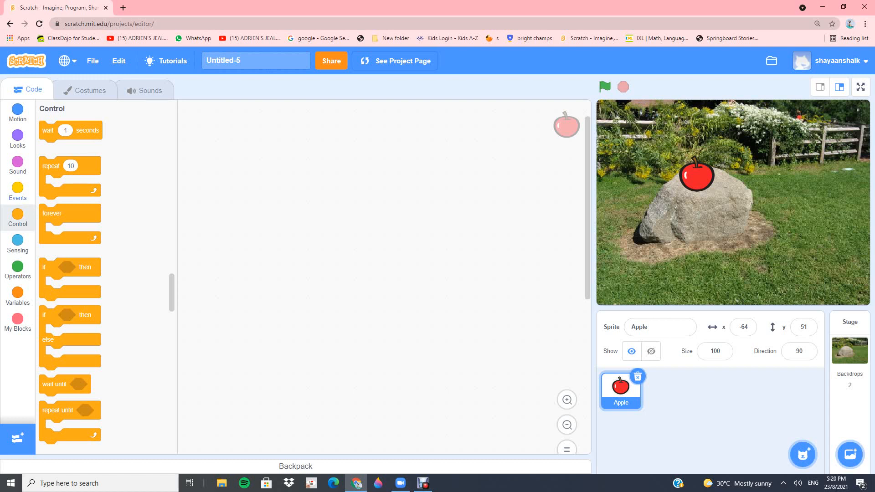
Start the Apple script with 'when green flag clicked' followed by 'move 10 steps'.
{"action": "left_click", "coordinate": [18, 192]}
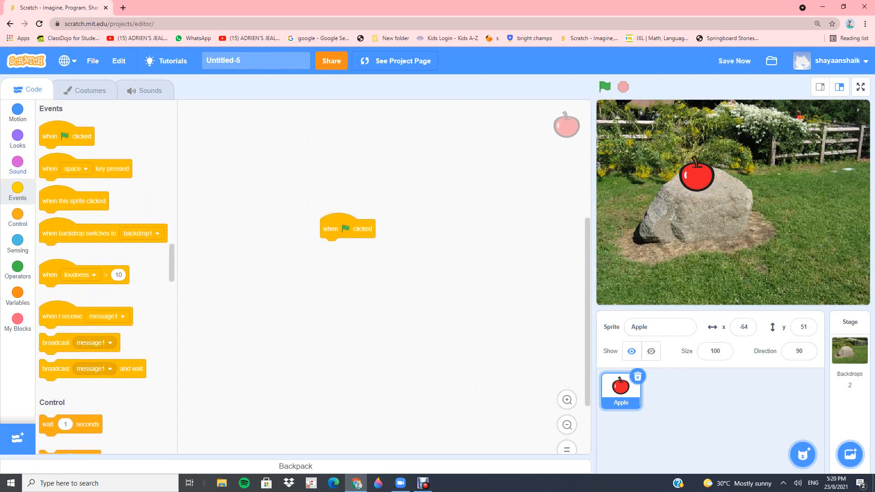
{"action": "left_click", "coordinate": [18, 112]}
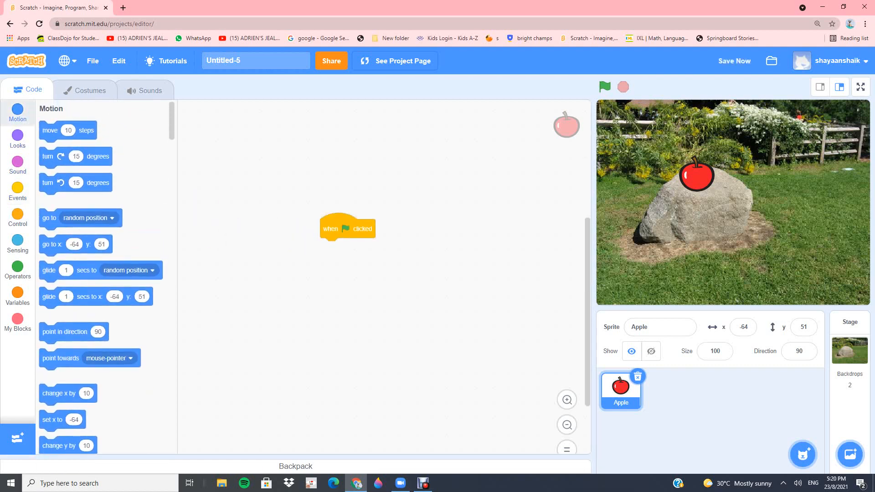
{"action": "left_click_drag", "start_coordinate": [67, 129], "coordinate": [336, 262]}
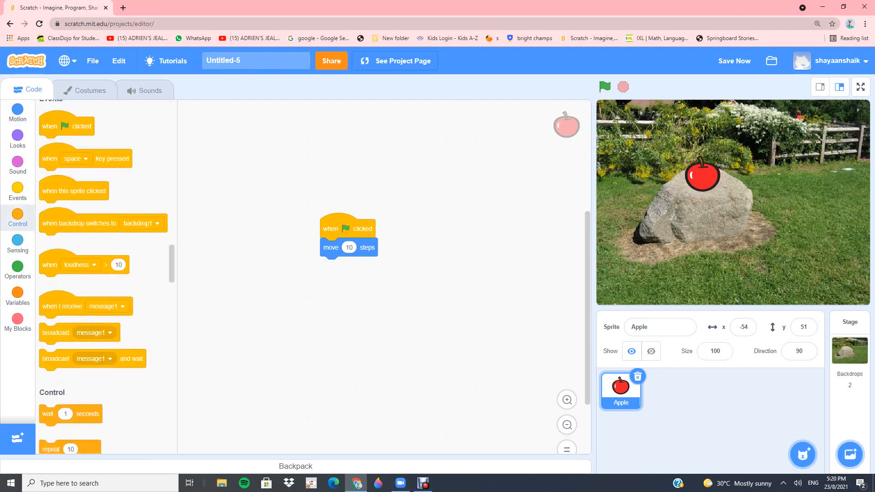
Attach a forever loop under the green-flag hat block.
{"action": "left_click", "coordinate": [17, 217]}
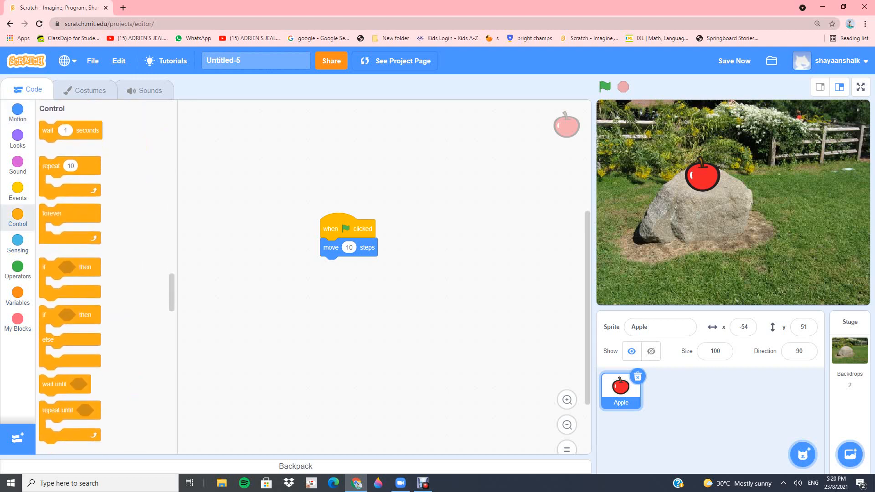
{"action": "scroll", "scroll_direction": "down", "scroll_amount": 3}
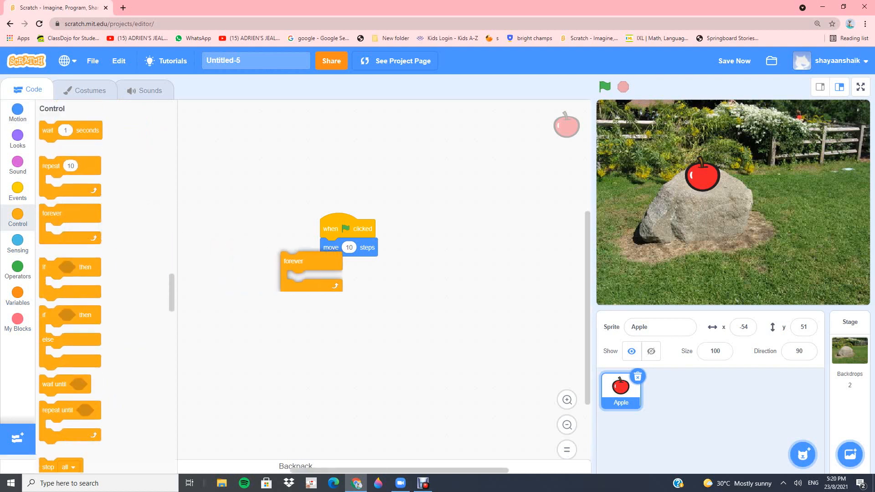
{"action": "left_click_drag", "start_coordinate": [310, 260], "coordinate": [266, 250]}
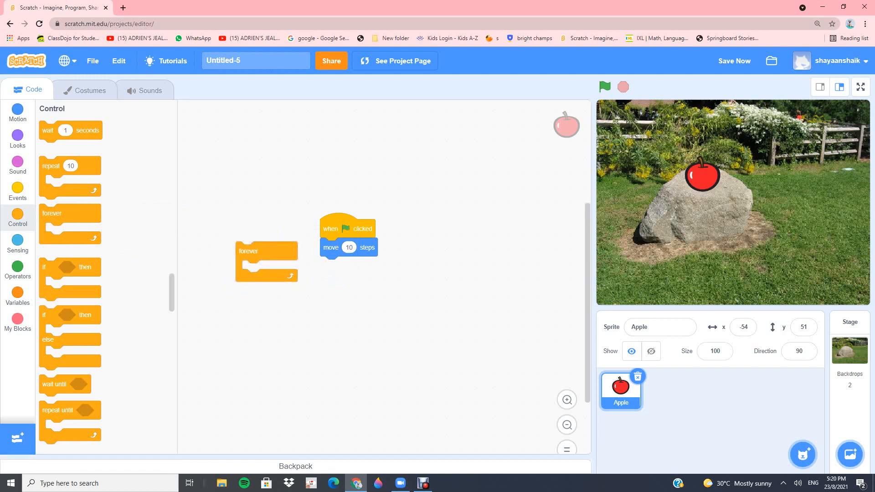
{"action": "left_click_drag", "start_coordinate": [332, 247], "coordinate": [339, 259]}
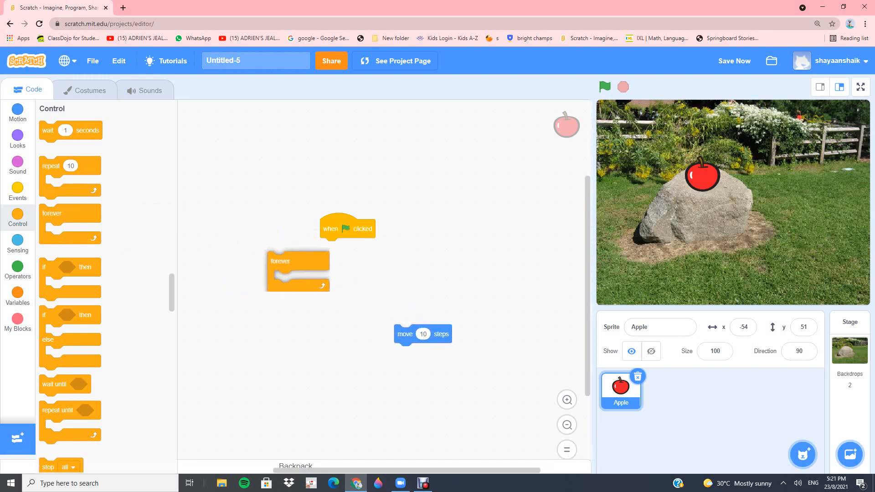
{"action": "left_click_drag", "start_coordinate": [280, 261], "coordinate": [333, 247]}
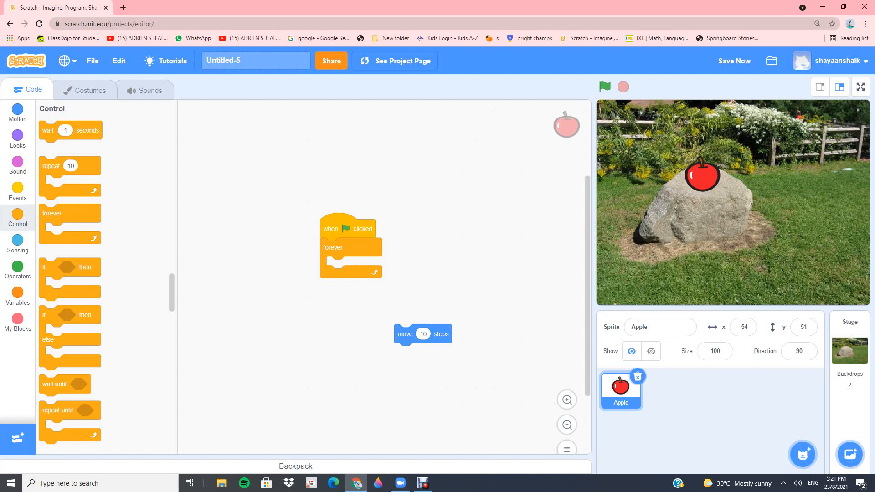
Move the 'move 10 steps' block inside the forever loop.
{"action": "left_click_drag", "start_coordinate": [423, 333], "coordinate": [366, 308]}
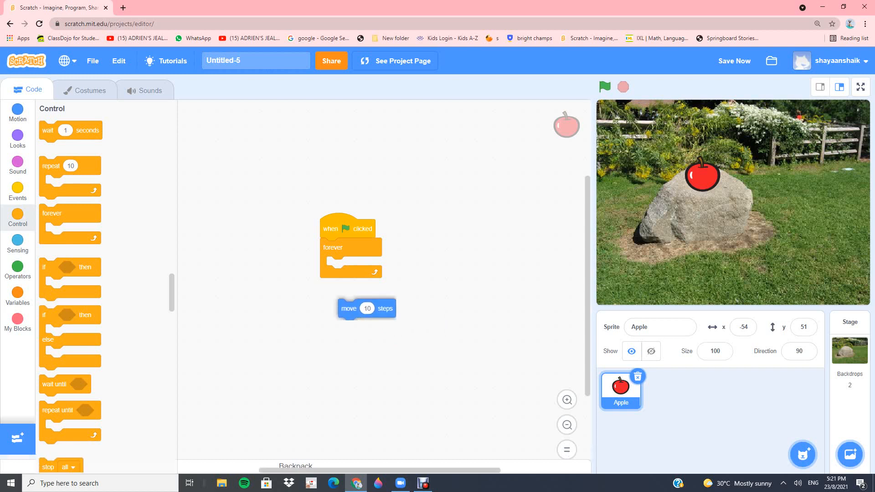
{"action": "left_click_drag", "start_coordinate": [366, 308], "coordinate": [355, 265]}
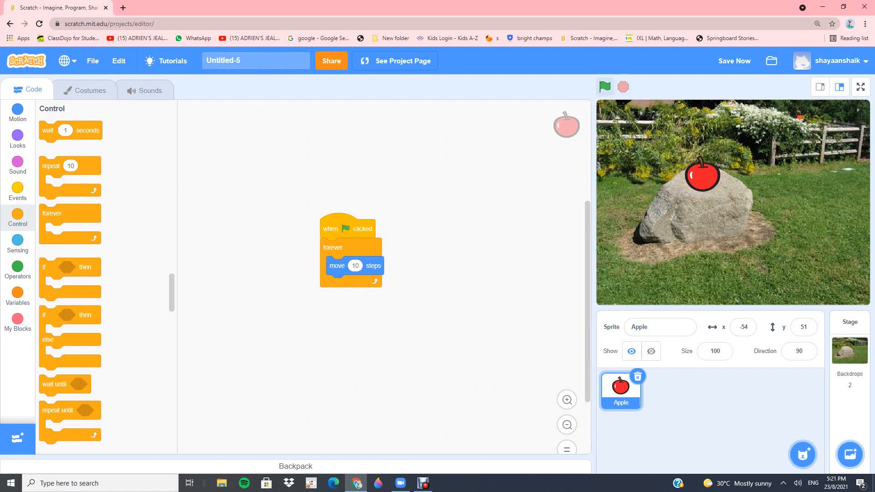
Run the script so the apple slides to the stage edge, then stop it.
{"action": "left_click", "coordinate": [604, 86]}
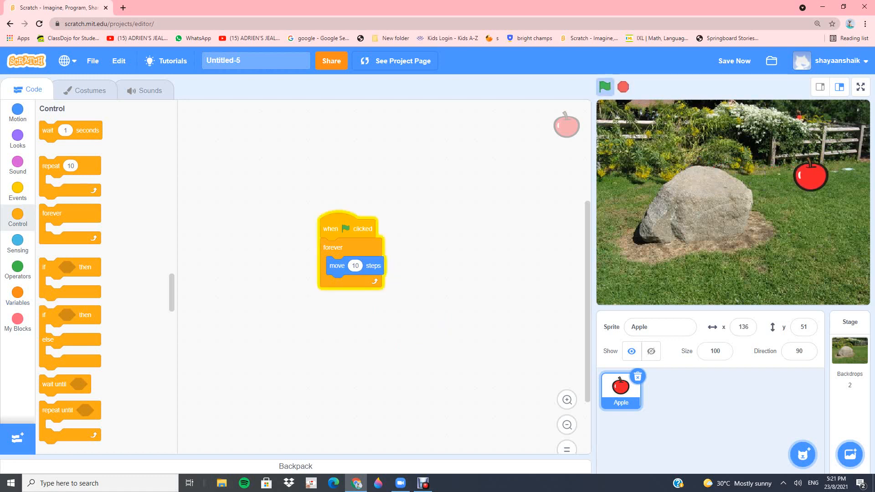
{"action": "left_click", "coordinate": [604, 87]}
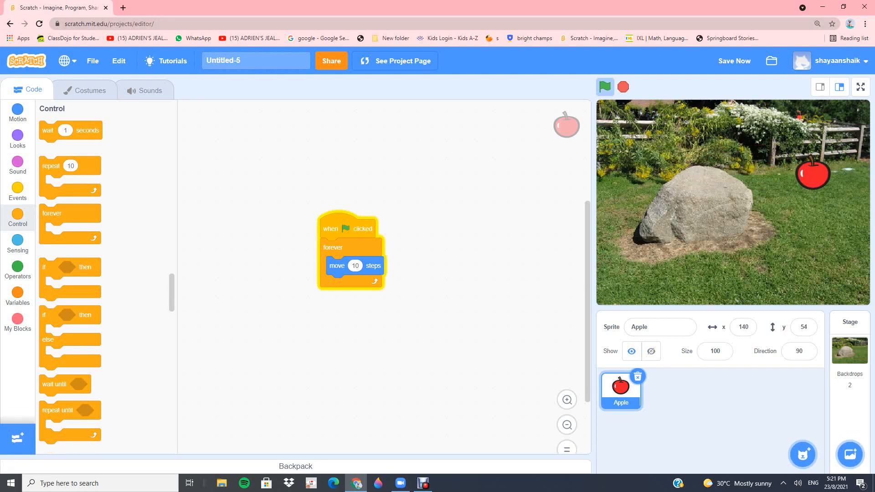
{"action": "left_click", "coordinate": [604, 87]}
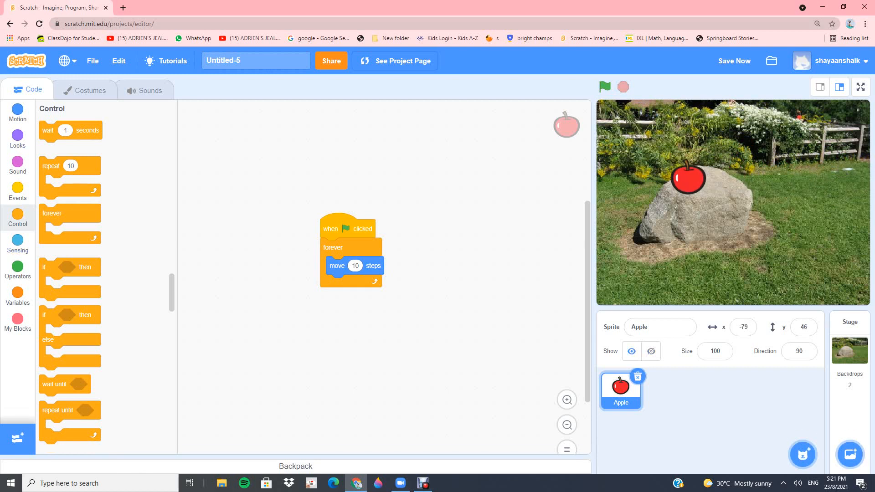
{"action": "left_click", "coordinate": [17, 111]}
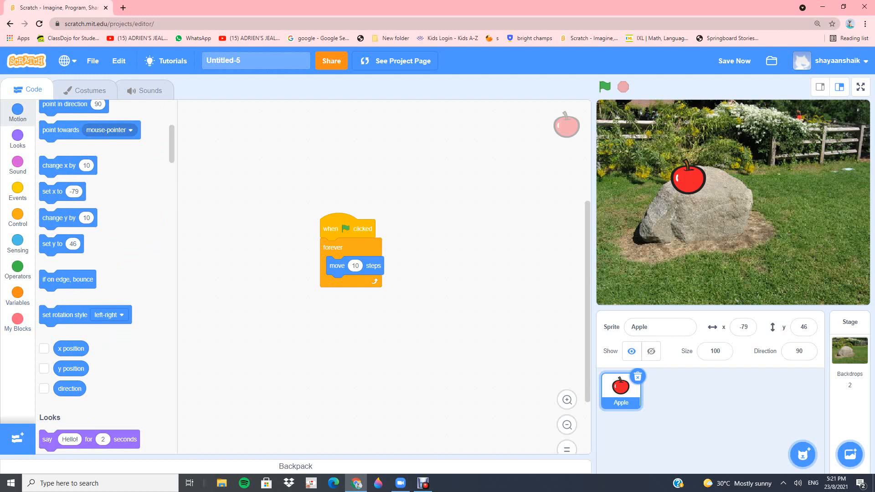
Place 'set rotation style left-right' and 'if on edge, bounce' after 'move 10 steps' in the loop.
{"action": "left_click_drag", "start_coordinate": [65, 314], "coordinate": [337, 310]}
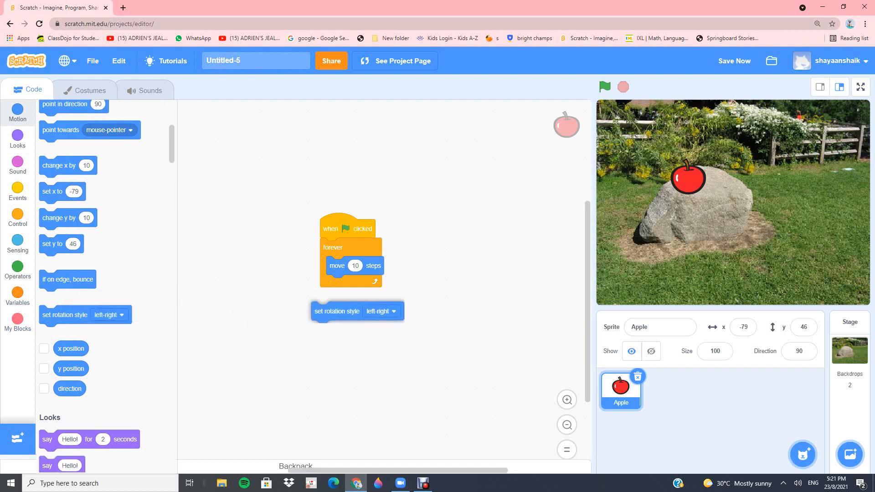
{"action": "left_click_drag", "start_coordinate": [336, 311], "coordinate": [351, 284]}
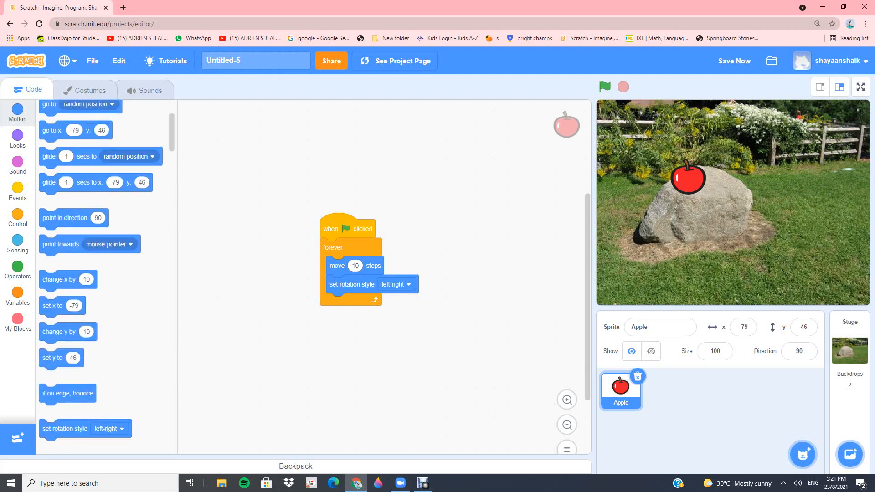
{"action": "left_click_drag", "start_coordinate": [67, 393], "coordinate": [353, 302]}
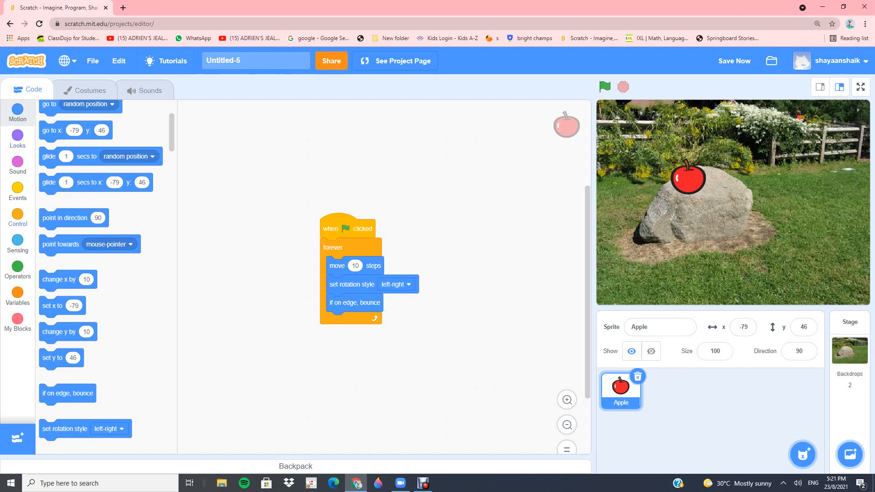
Add a 'wait 1 seconds' block at the end of the forever loop.
{"action": "left_click", "coordinate": [17, 217]}
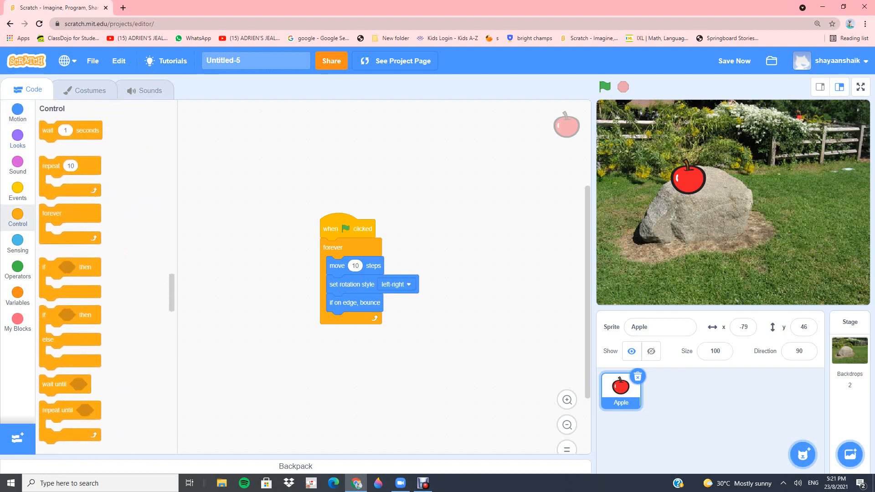
{"action": "left_click_drag", "start_coordinate": [69, 130], "coordinate": [273, 343]}
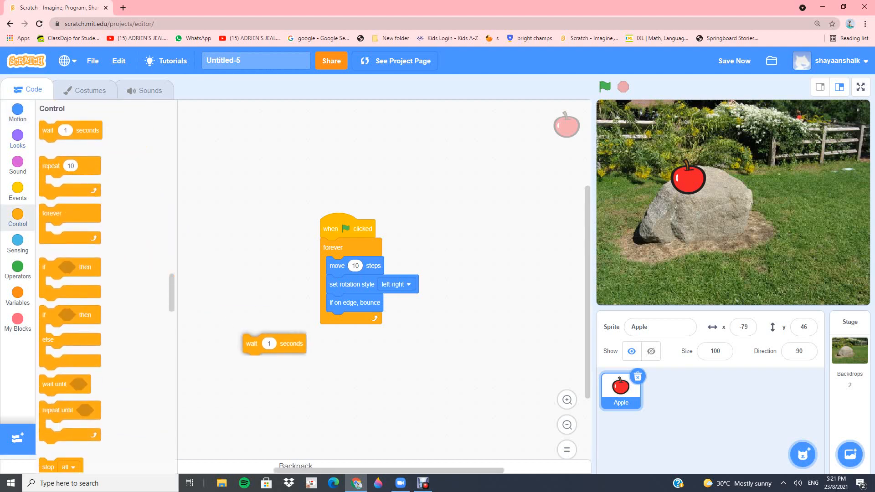
{"action": "left_click_drag", "start_coordinate": [274, 343], "coordinate": [358, 320]}
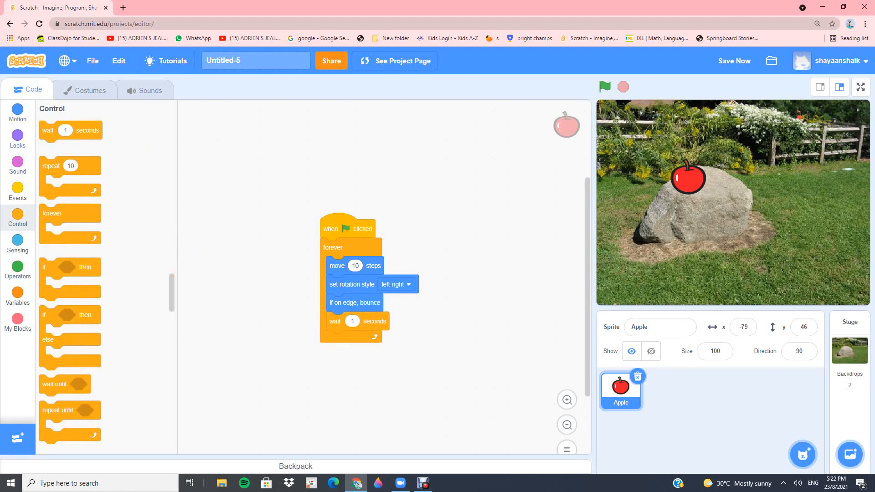
Add 'say Hello! for 2 seconds' to the loop and run the script.
{"action": "left_click", "coordinate": [18, 137]}
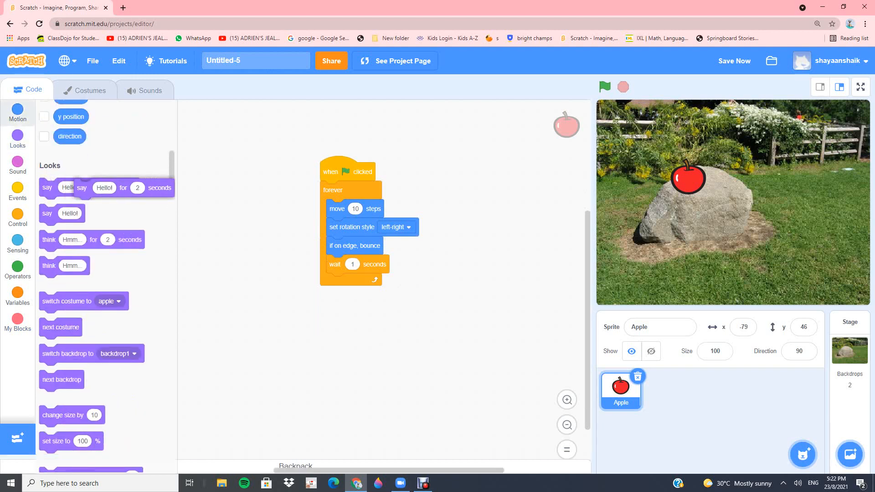
{"action": "left_click_drag", "start_coordinate": [104, 187], "coordinate": [301, 285]}
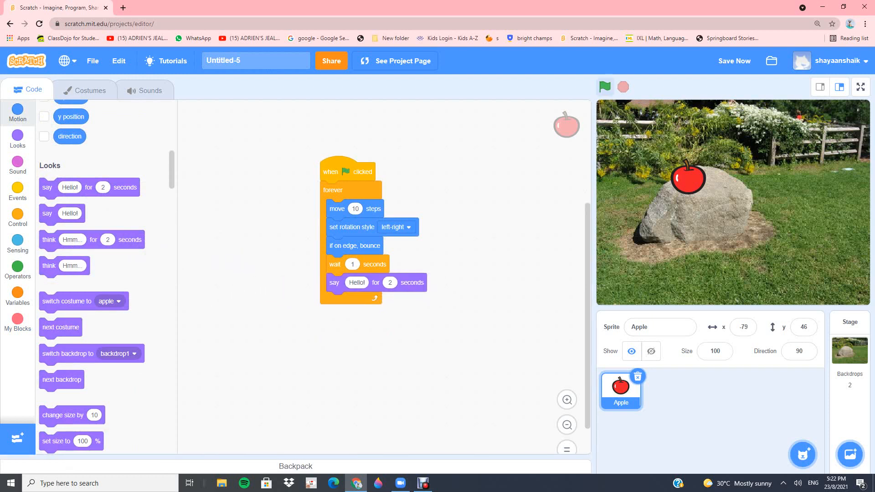
{"action": "left_click", "coordinate": [604, 87]}
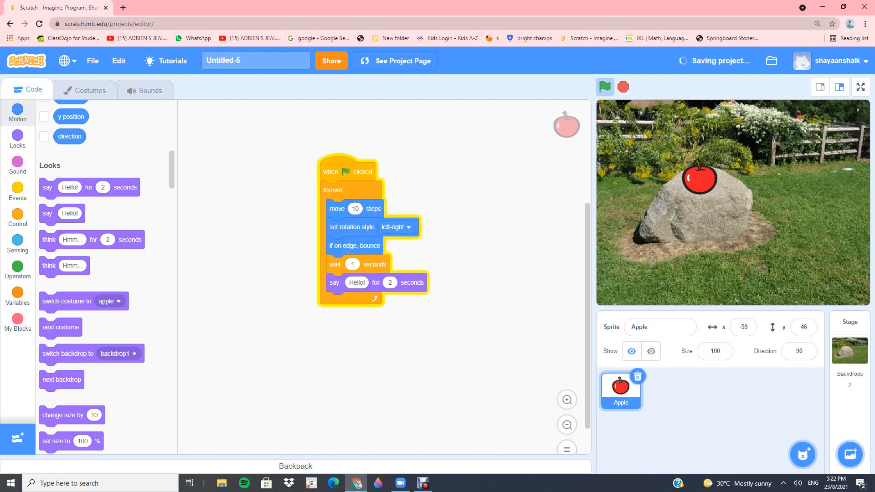
Remove the wait and say blocks, then run and stop the bouncing script.
{"action": "left_click", "coordinate": [604, 87]}
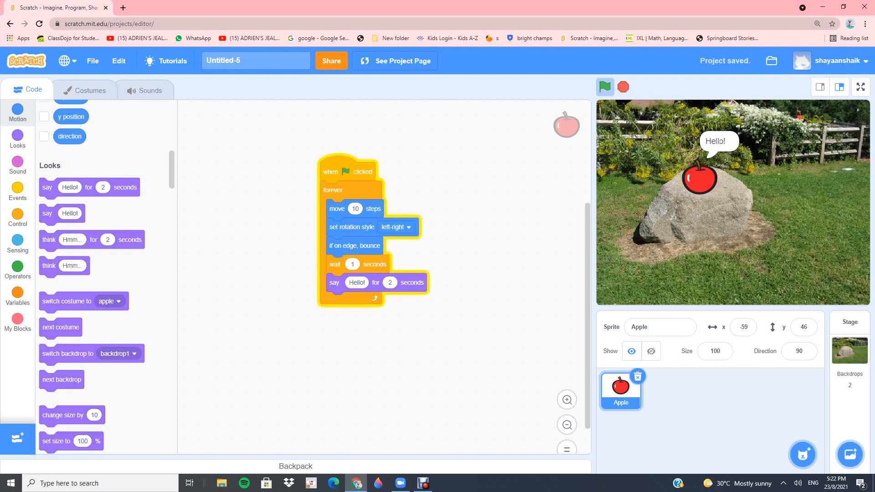
{"action": "left_click_drag", "start_coordinate": [335, 263], "coordinate": [365, 263]}
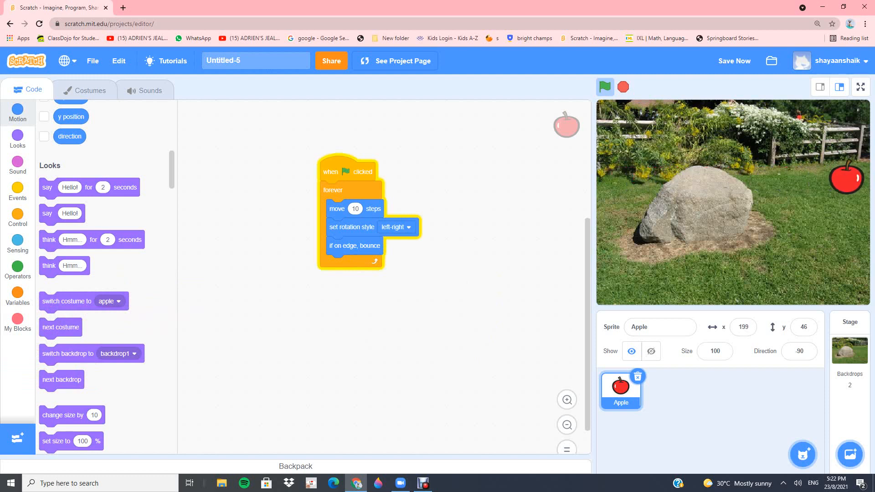
{"action": "left_click", "coordinate": [604, 87]}
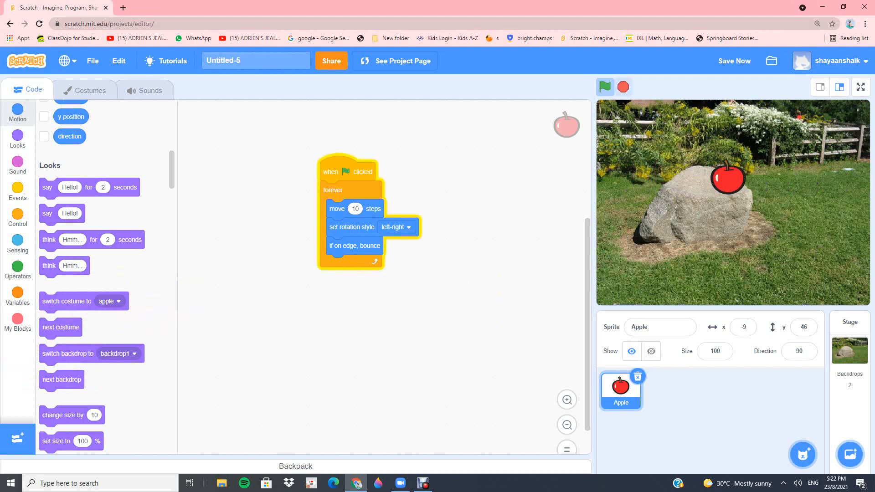
{"action": "left_click", "coordinate": [605, 87]}
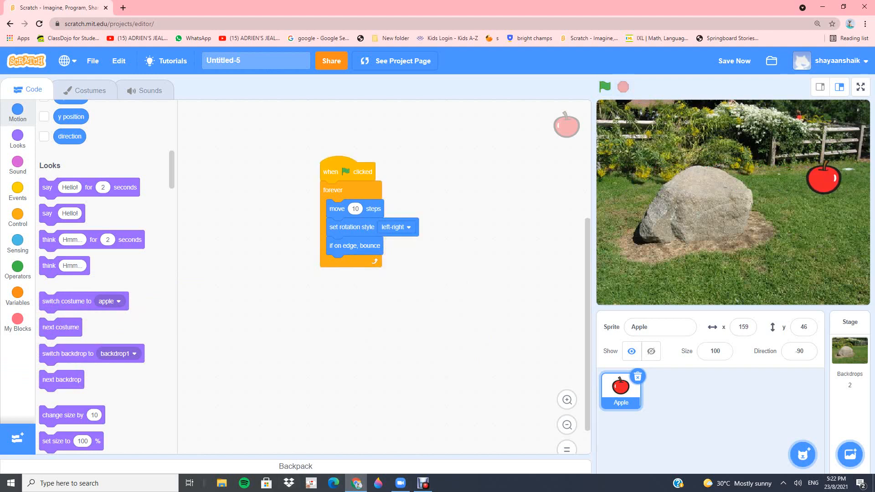